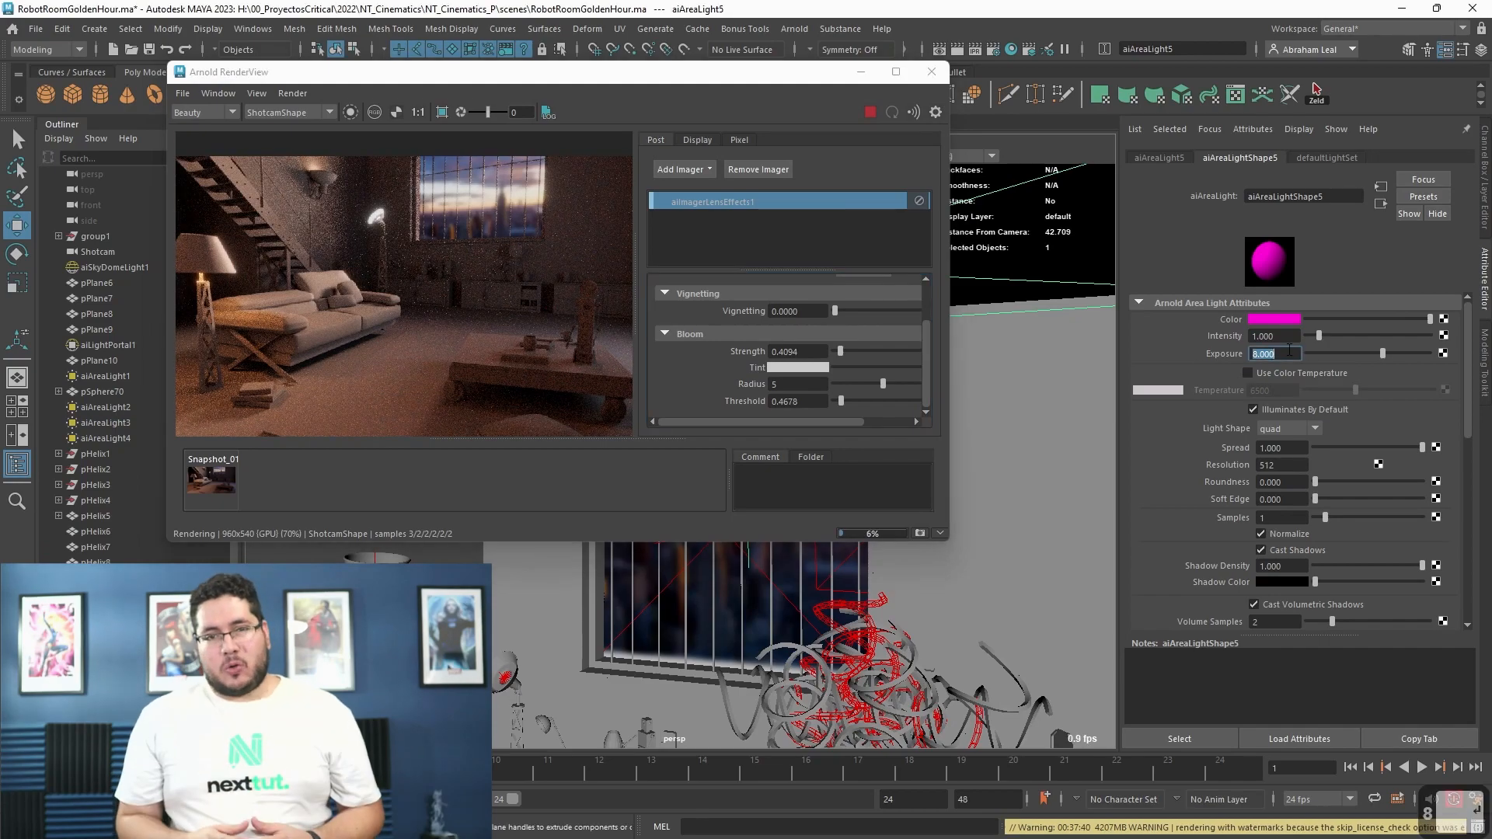
- Set aiAreaLight6's exposure to 9.000 to brighten the living room render
click(1254, 373)
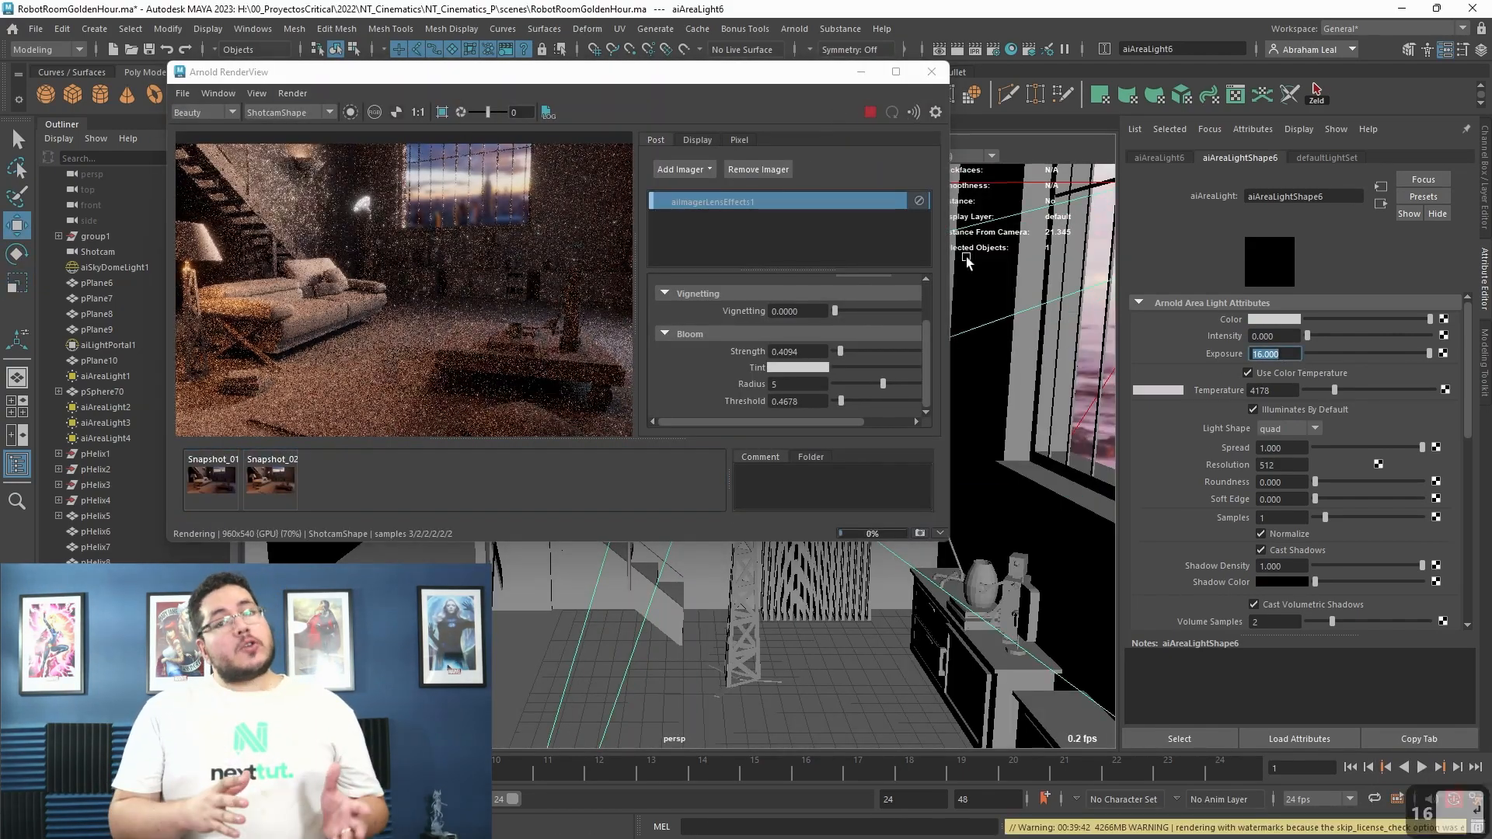
text(9.000)
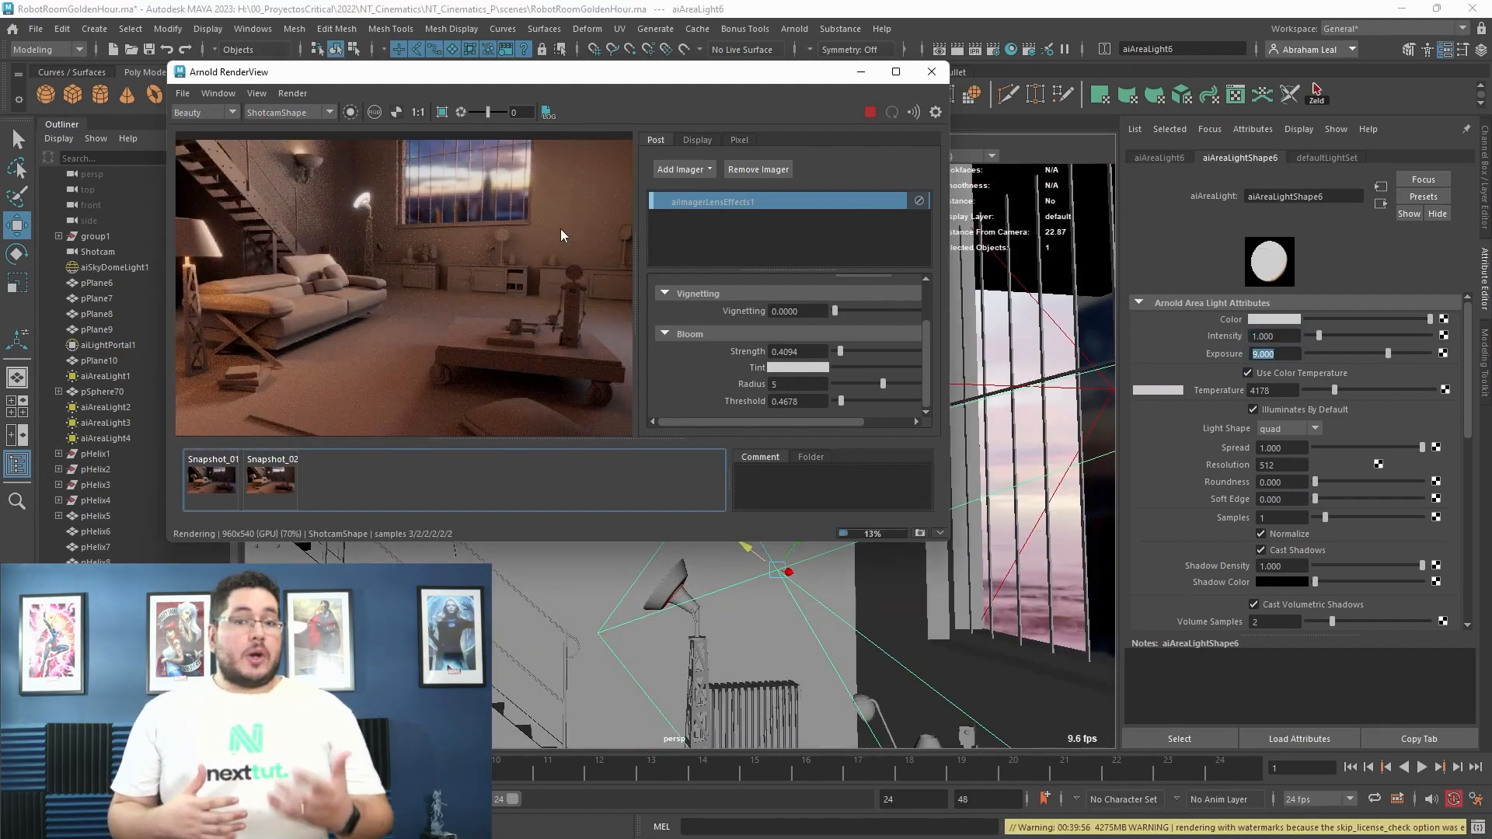